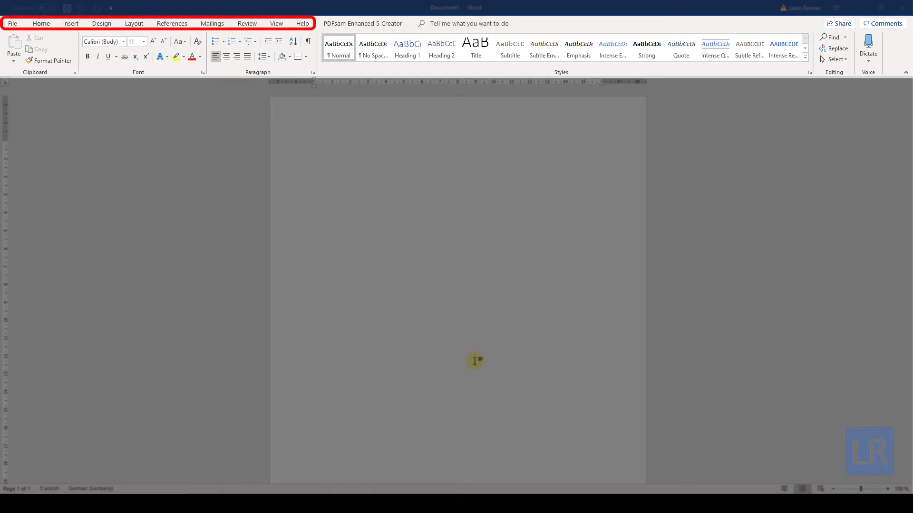
Launch the Font dialog from the Home tab's Font group and show its Advanced settings.
click(41, 23)
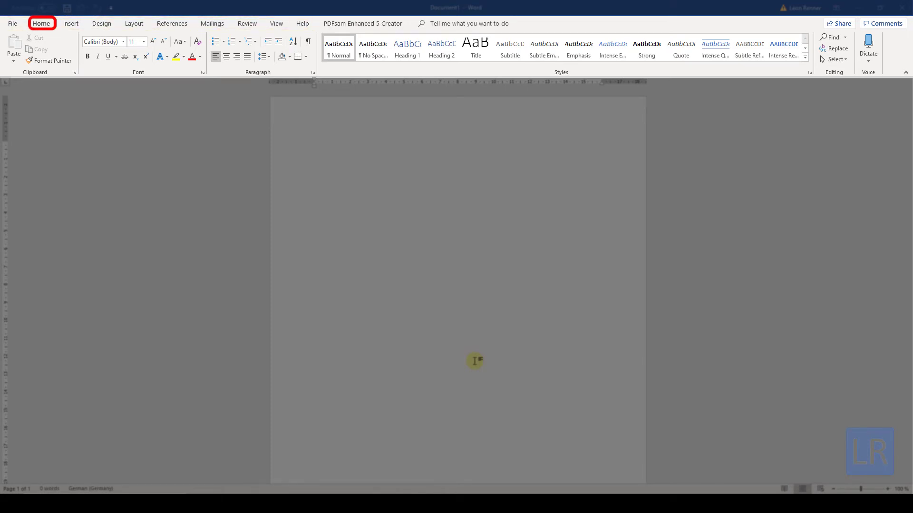
click(41, 23)
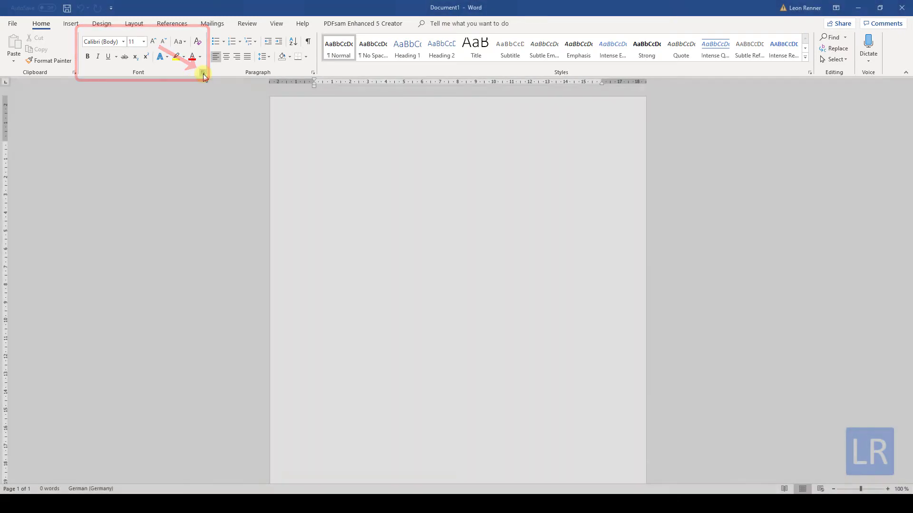
click(201, 72)
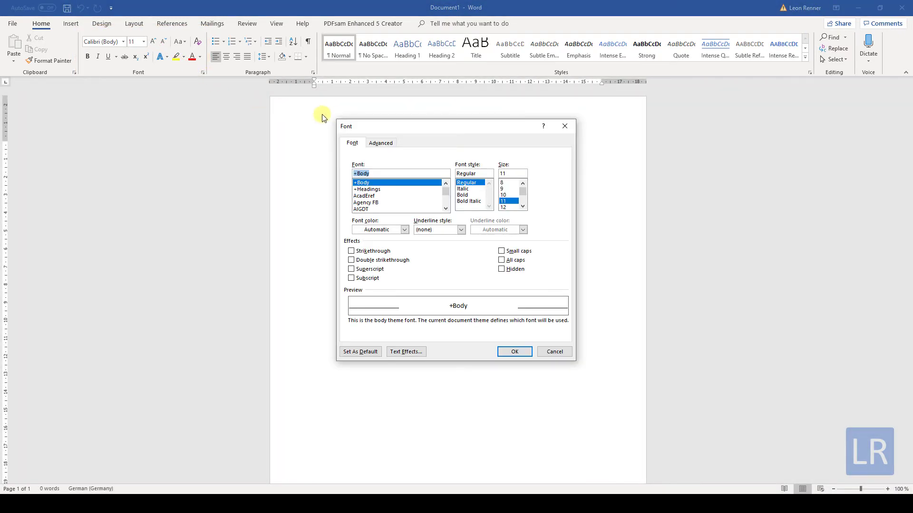
click(381, 142)
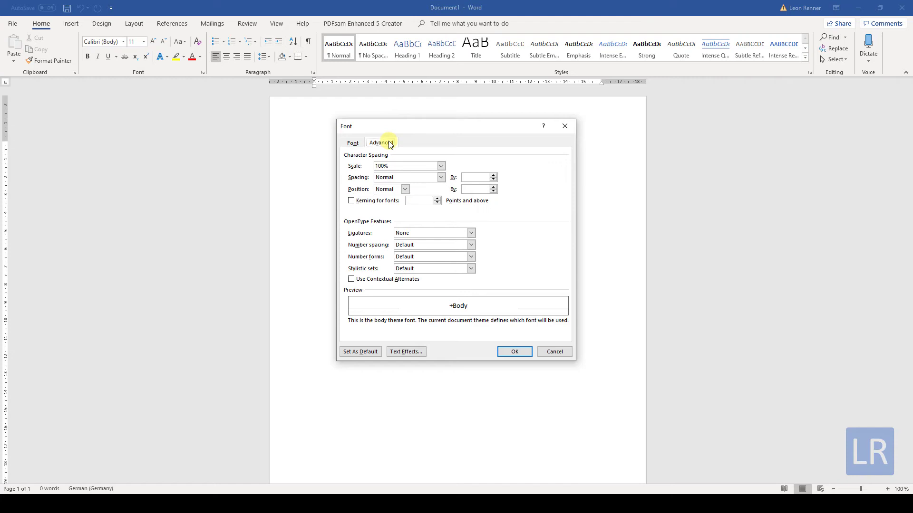